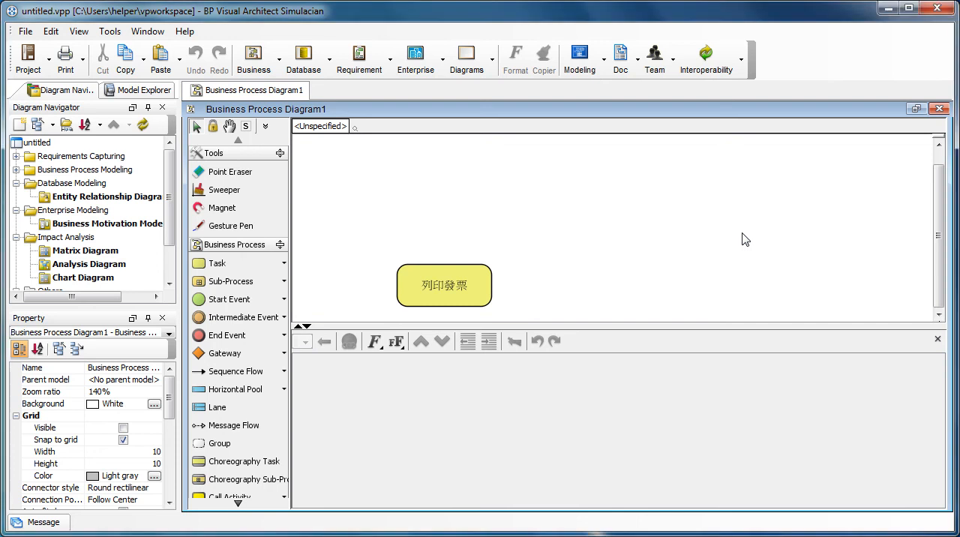
mouse_move(655, 248)
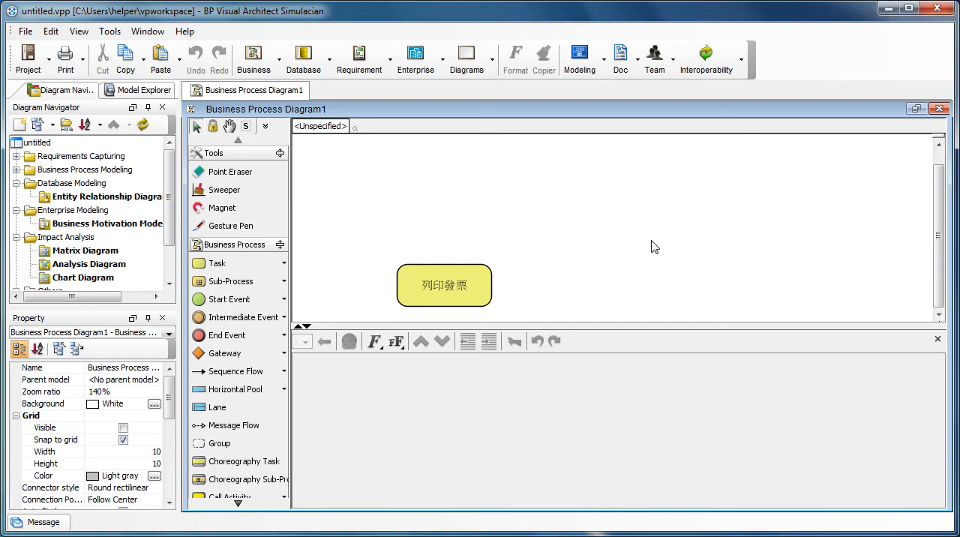
mouse_move(523, 275)
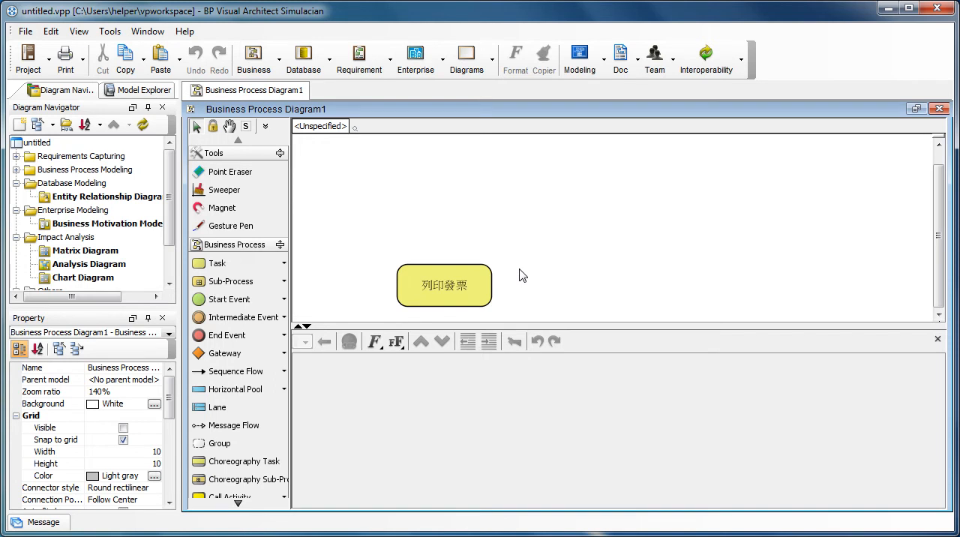
mouse_move(559, 275)
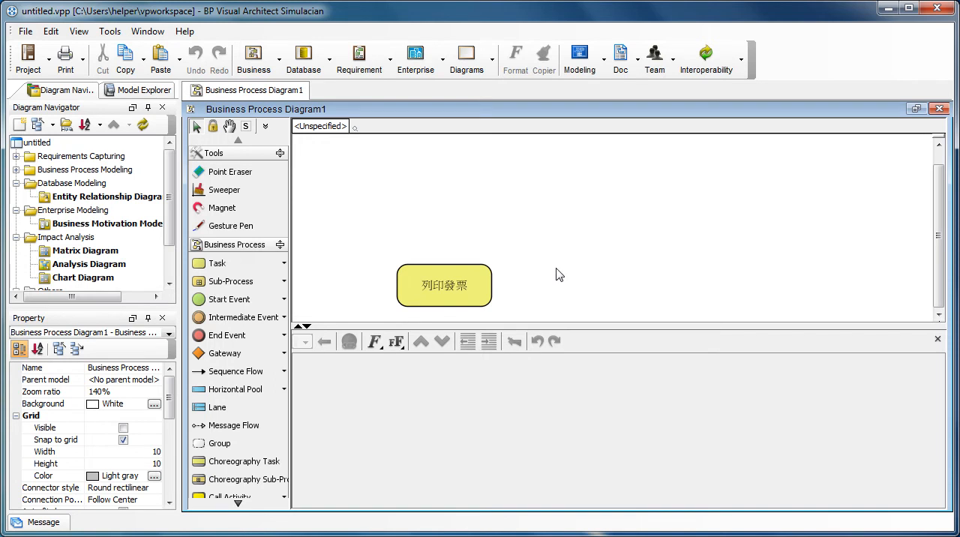
mouse_move(543, 276)
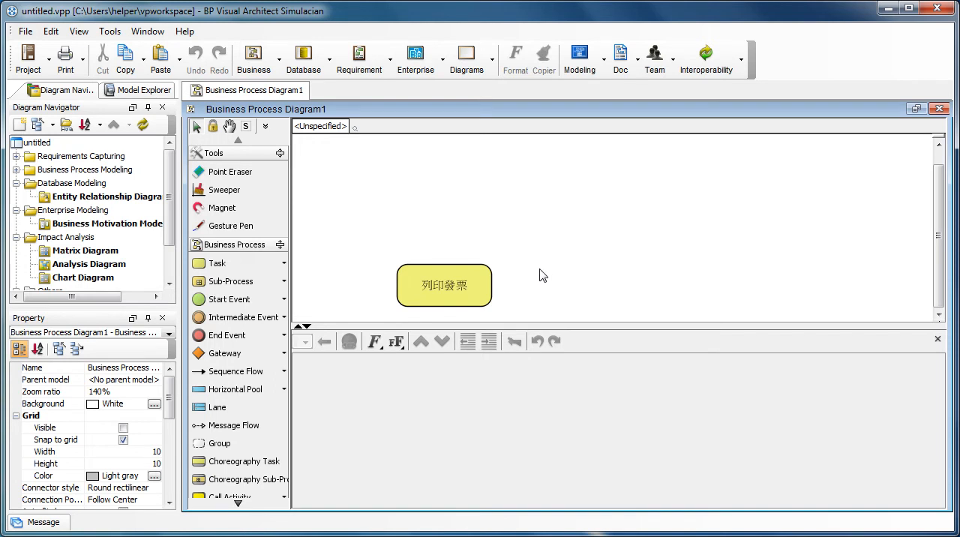
mouse_move(513, 286)
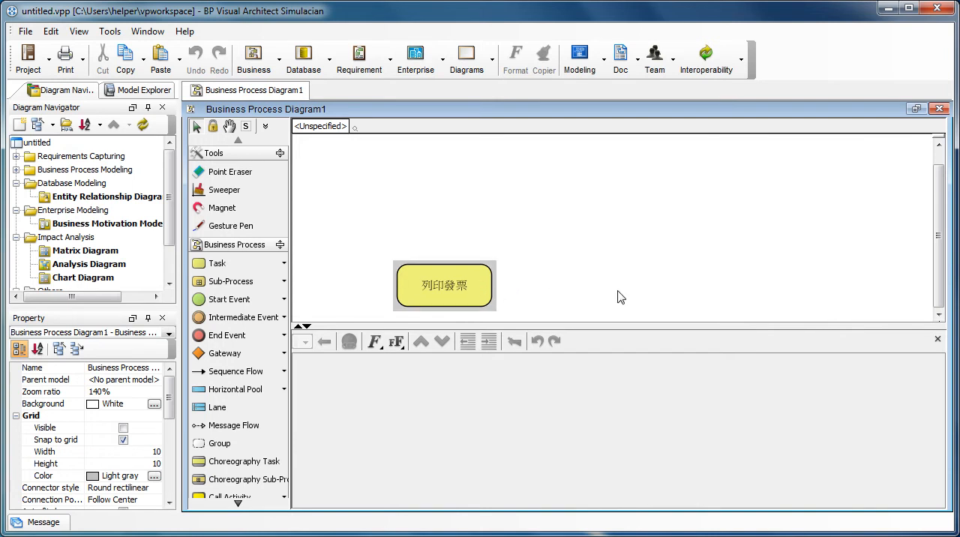
Select the 列印發票 task to show its properties and procedure step in the bottom pane.
left_click(444, 285)
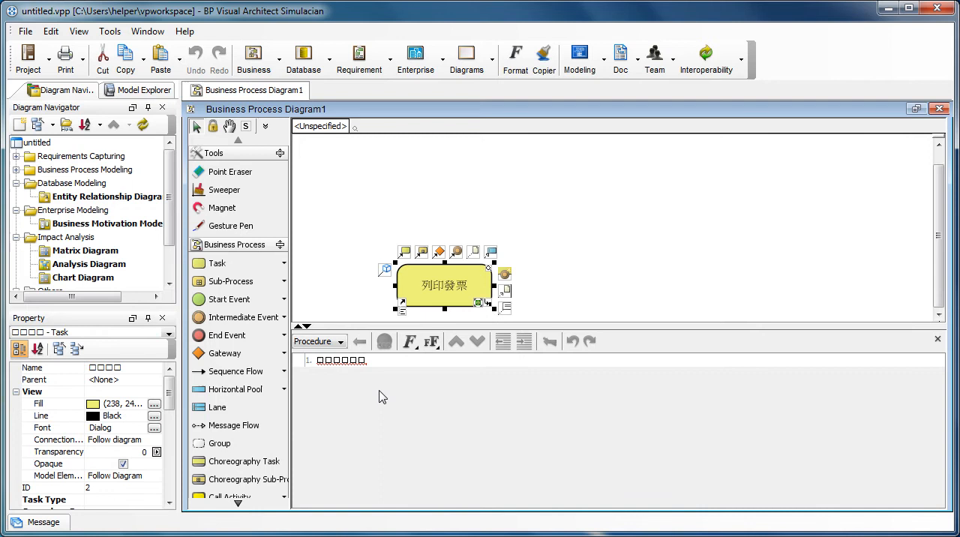
mouse_move(390, 374)
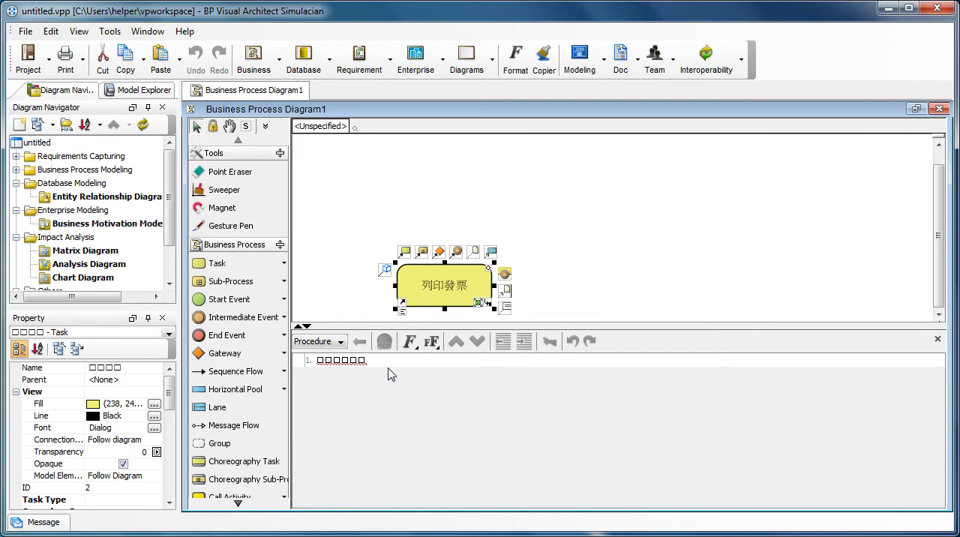
mouse_move(389, 375)
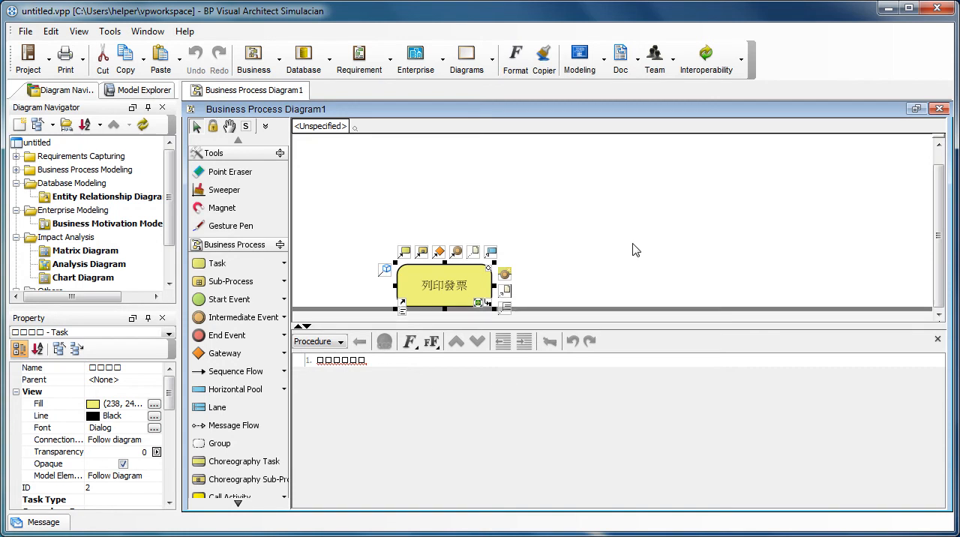
Tick Traditional Chinese as user language in Options > Appearance and accept the restart notice.
left_click(109, 31)
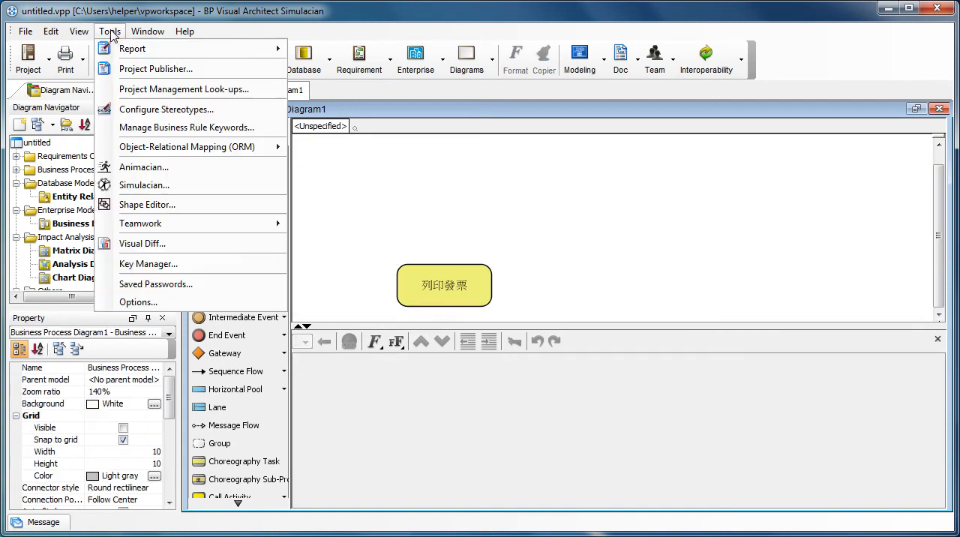
mouse_move(180, 188)
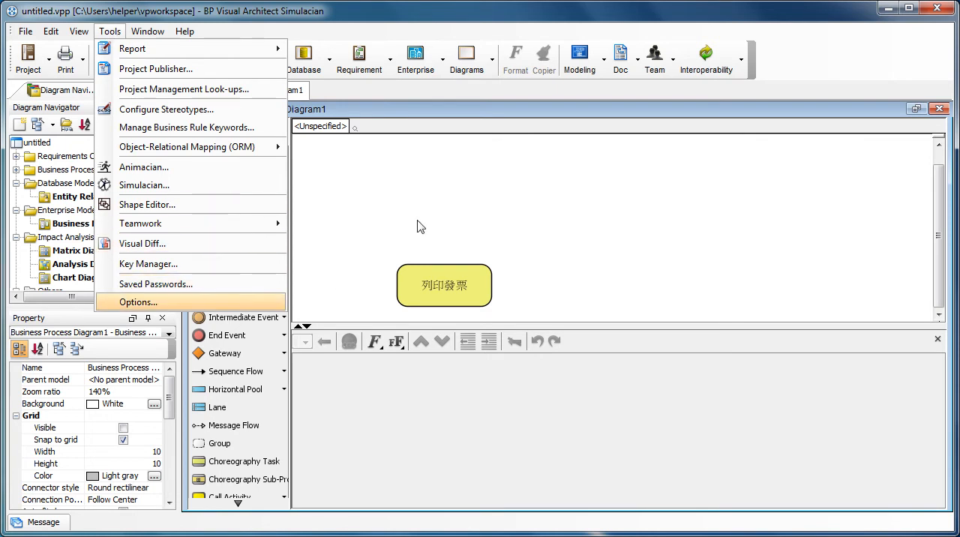
left_click(138, 302)
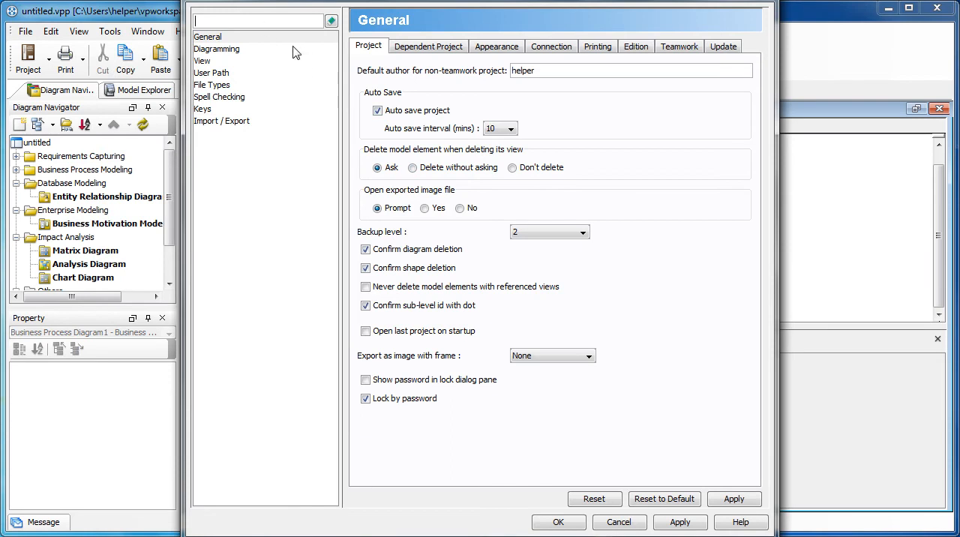
left_click(495, 45)
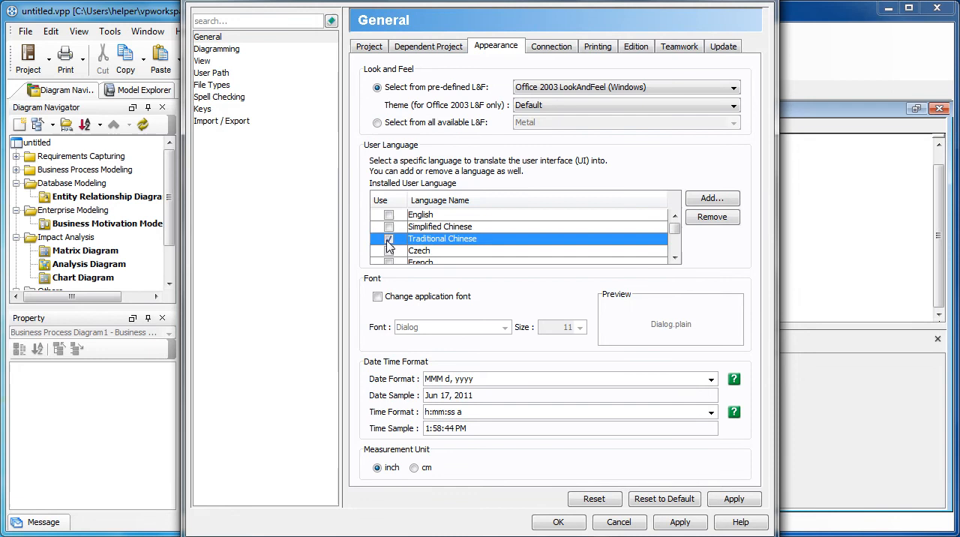
left_click(389, 238)
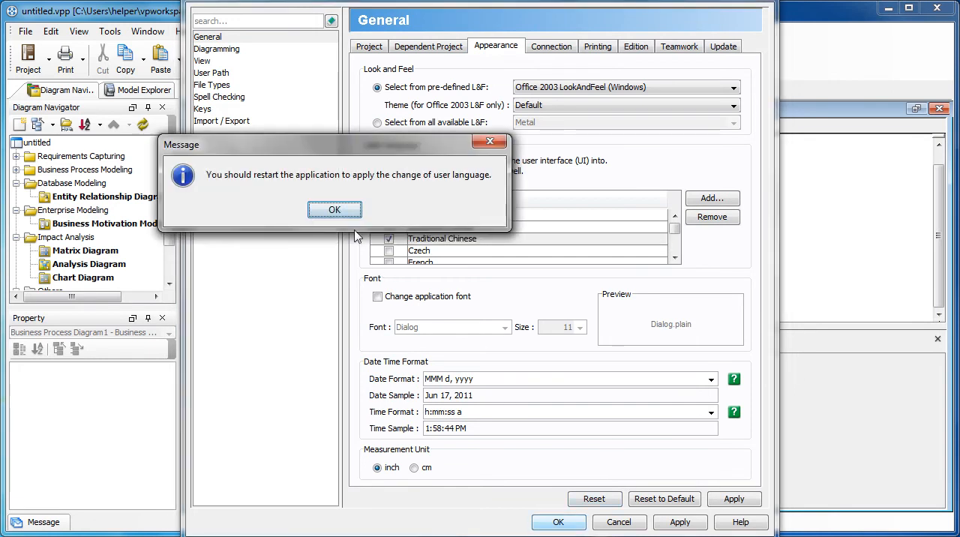
left_click(334, 209)
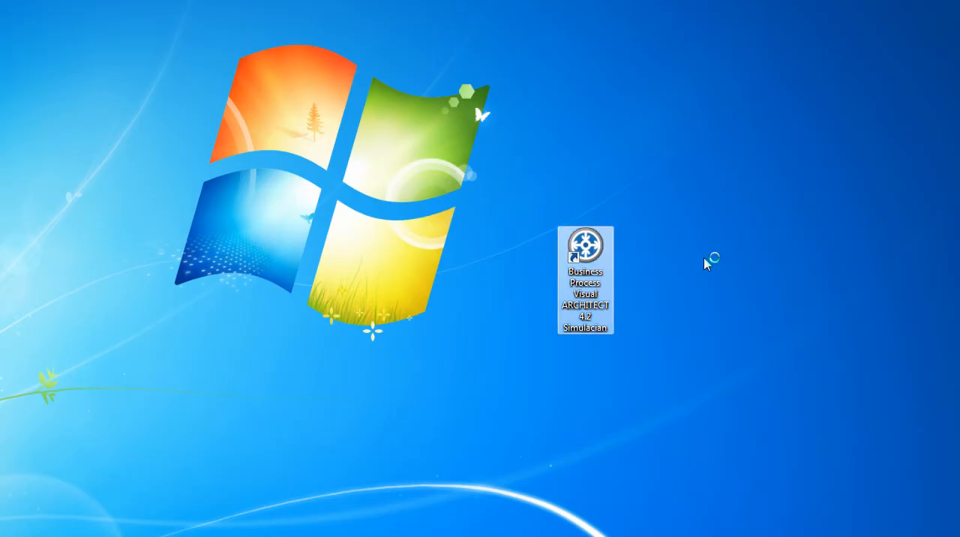
Relaunch BP Visual Architect from its desktop shortcut using the default workspace.
double_click(585, 244)
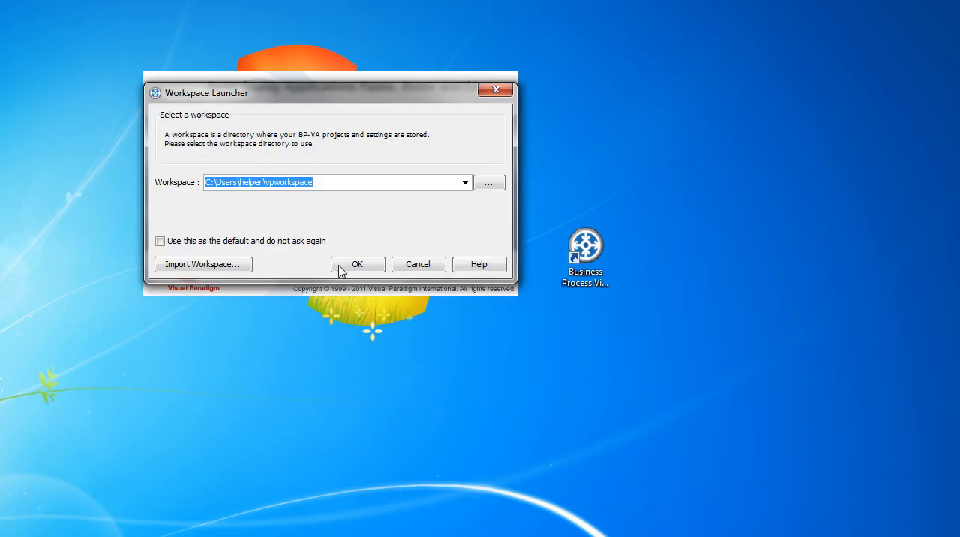
left_click(357, 264)
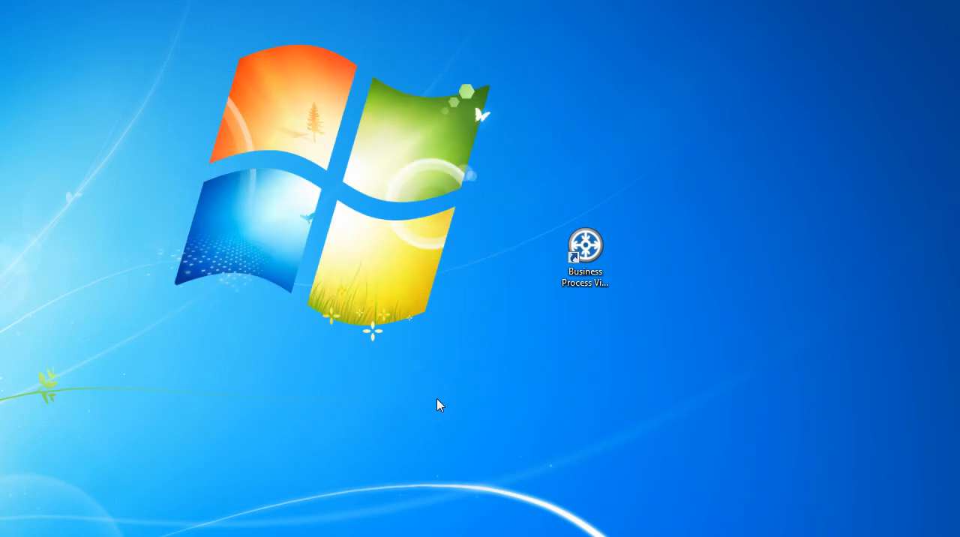
double_click(584, 244)
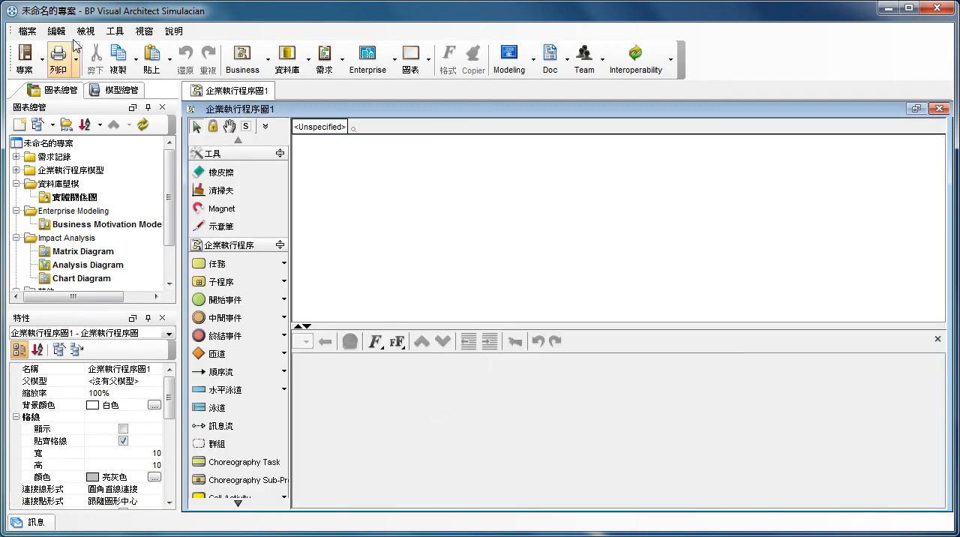
Reopen untitled.vpp and select the 列印發票 task to check its Chinese procedure text.
left_click(26, 31)
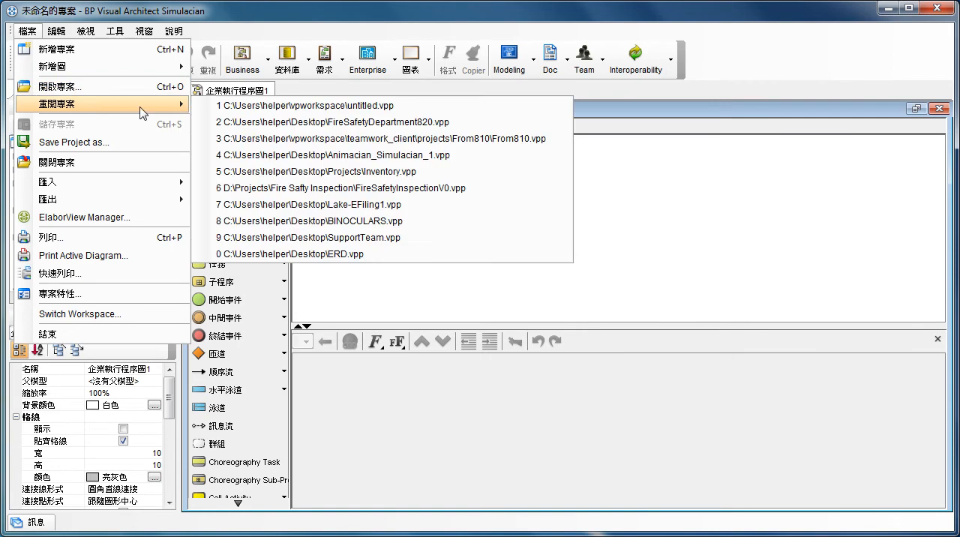
left_click(308, 105)
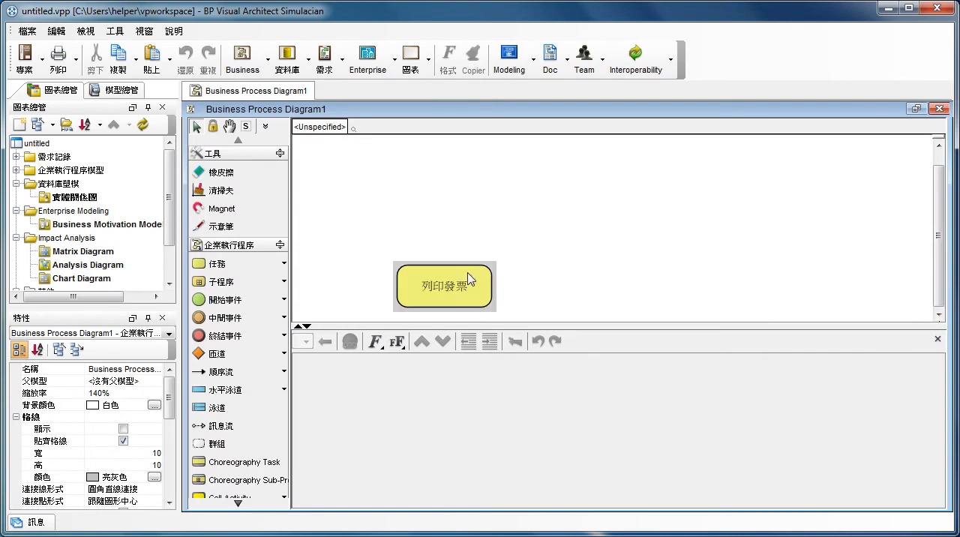
left_click(444, 287)
type("輸入訂單號碼")
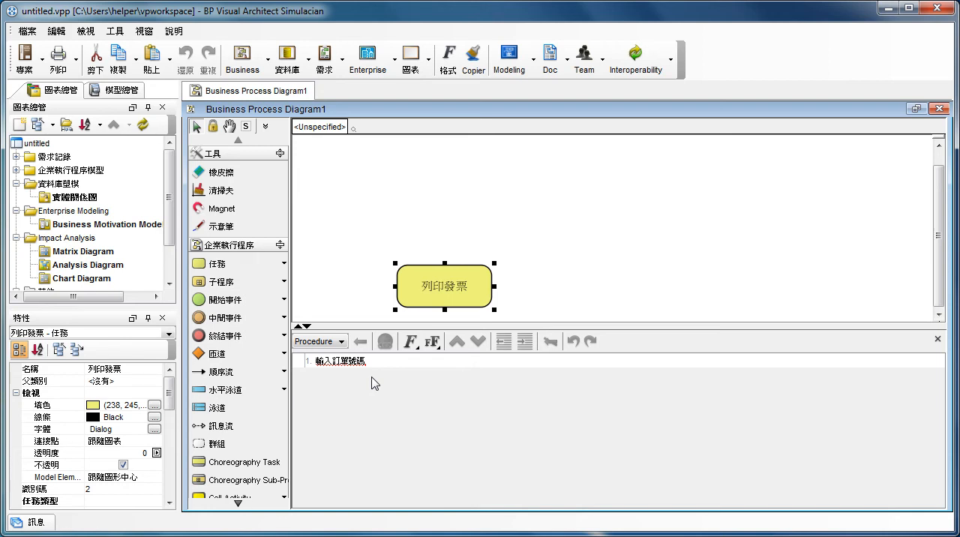
left_click(589, 292)
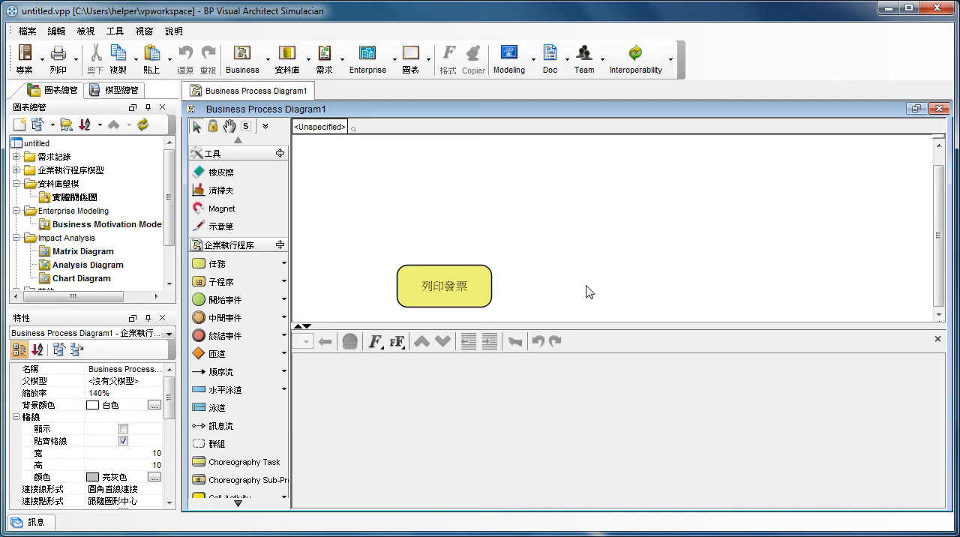
mouse_move(597, 254)
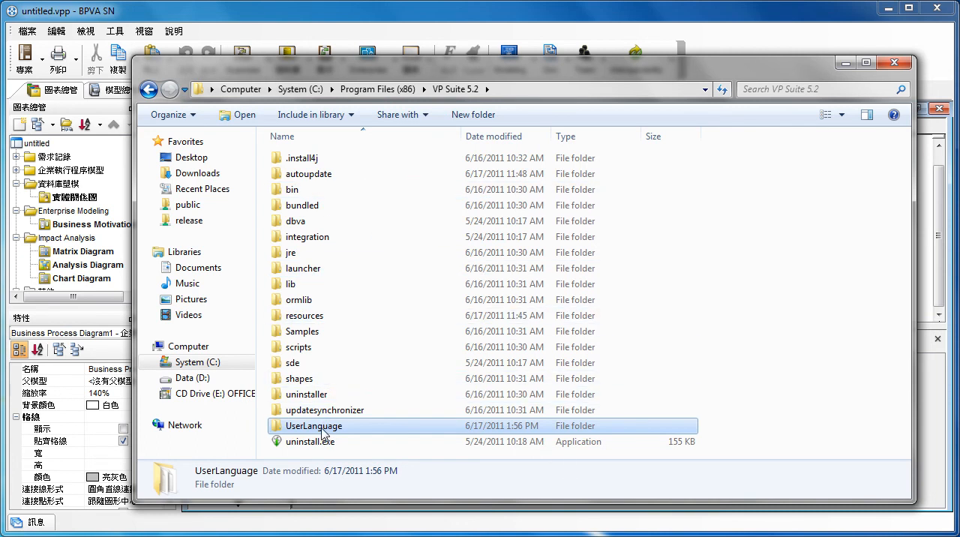
Duplicate Chinese Traditional.lng as Chinese Traditional2.lng and open the copy in PSPad.
double_click(313, 425)
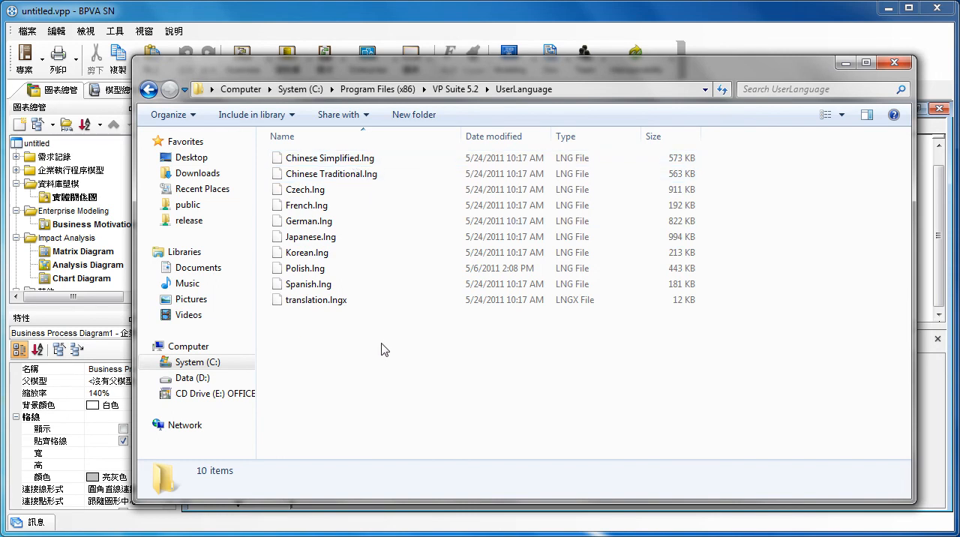
mouse_move(378, 326)
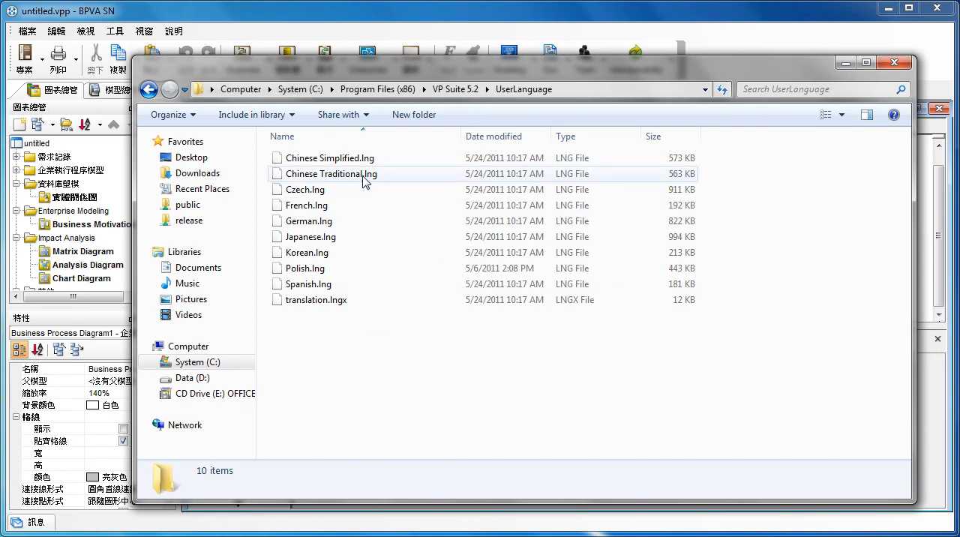
left_click(331, 173)
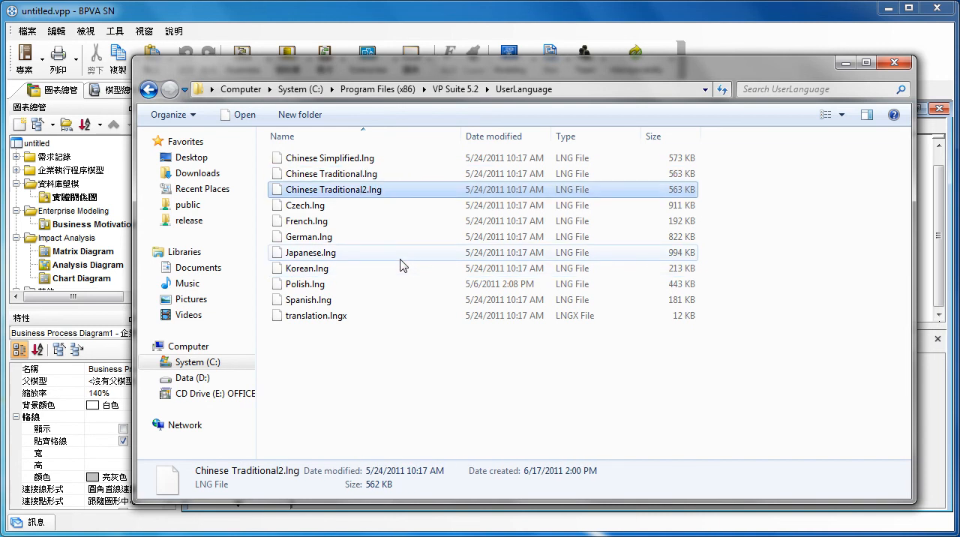
right_click(332, 189)
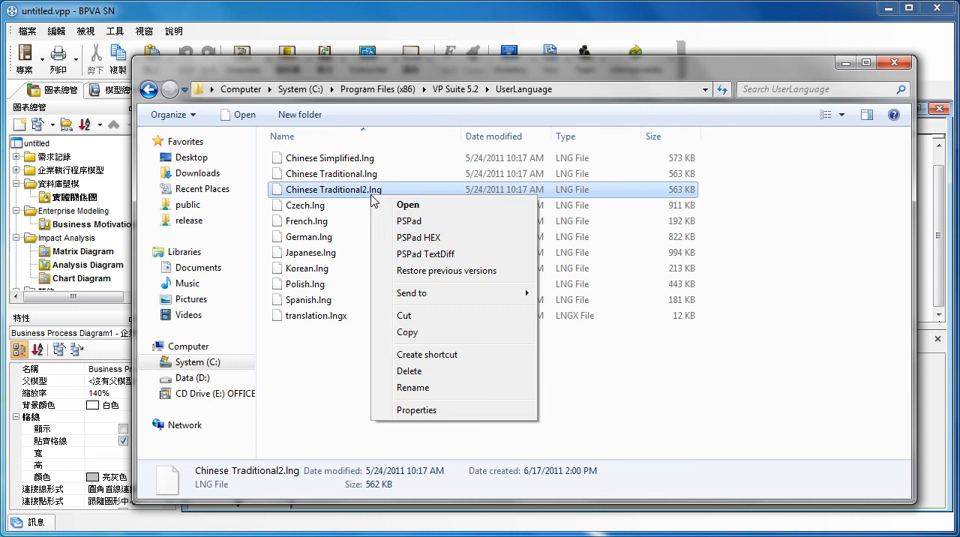
left_click(409, 221)
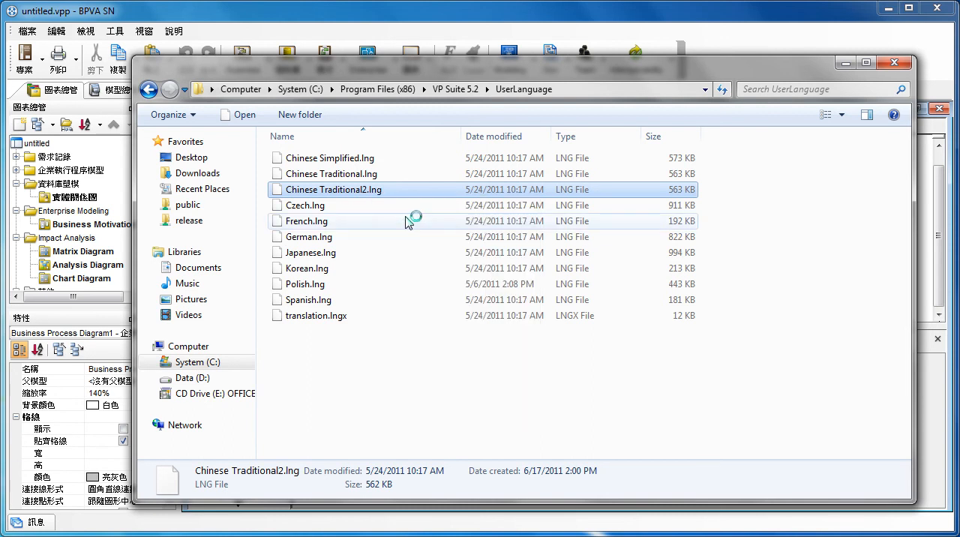
Append 2 to the language name on the Information line of Chinese Traditional2.lng.
double_click(333, 189)
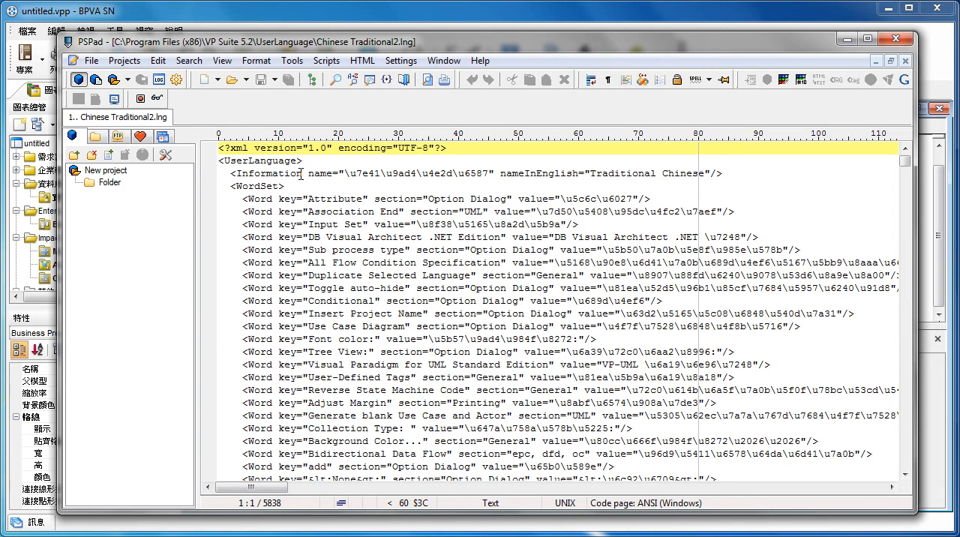
double_click(268, 173)
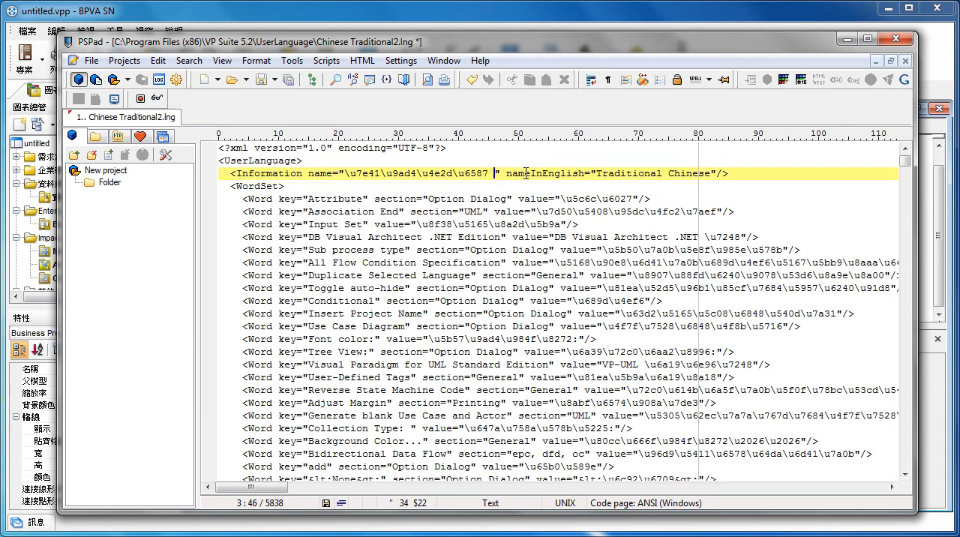
type("2")
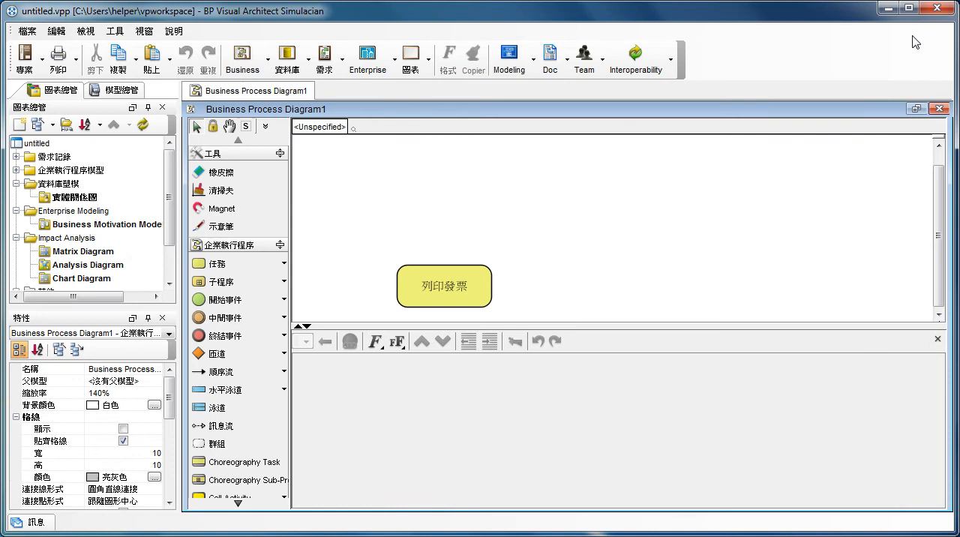
mouse_move(816, 196)
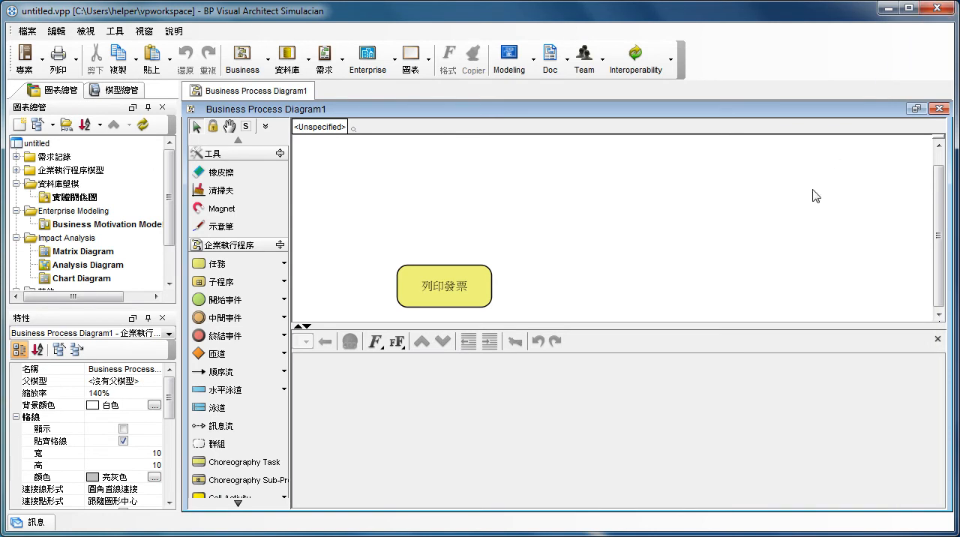
Tick English as the user language in 偏好設定 > 外觀 and confirm with 確定.
left_click(367, 58)
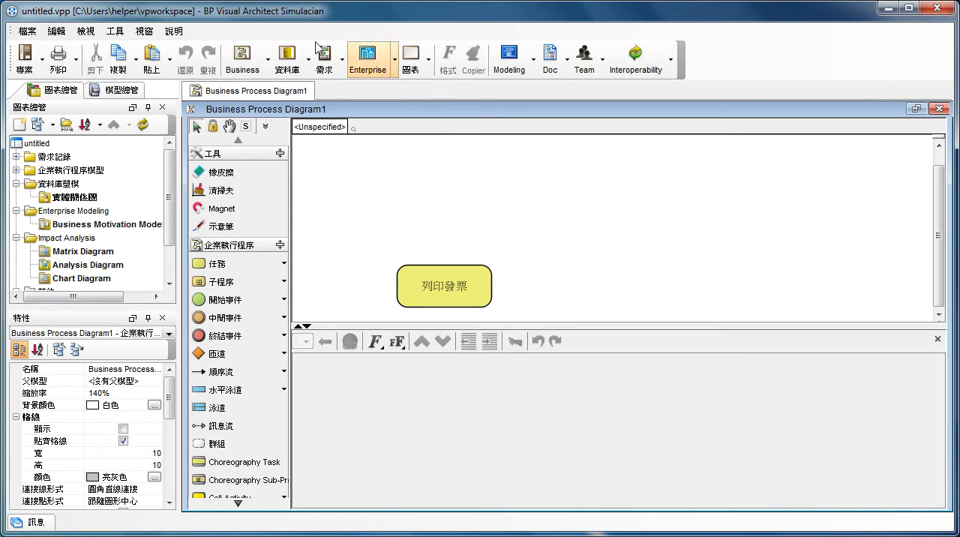
left_click(114, 30)
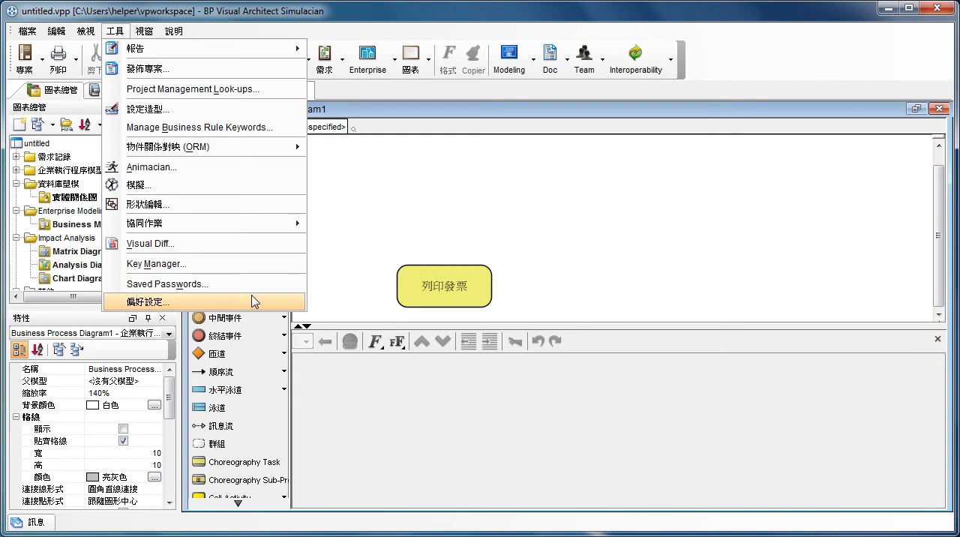
left_click(155, 302)
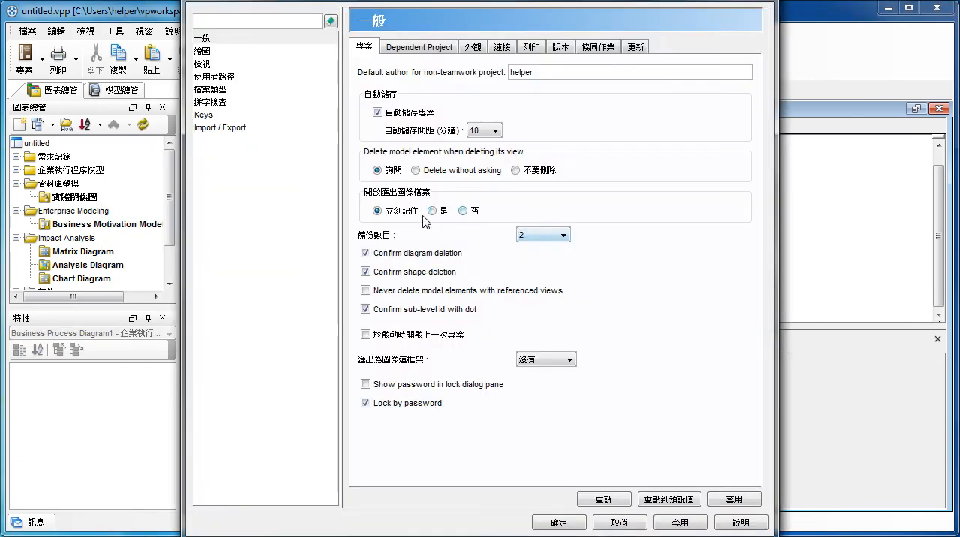
left_click(473, 46)
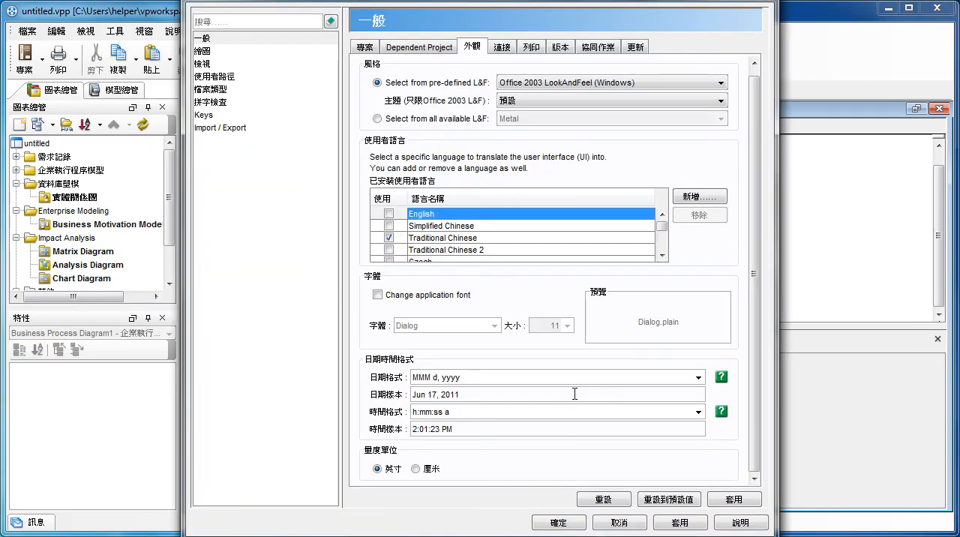
mouse_move(558, 458)
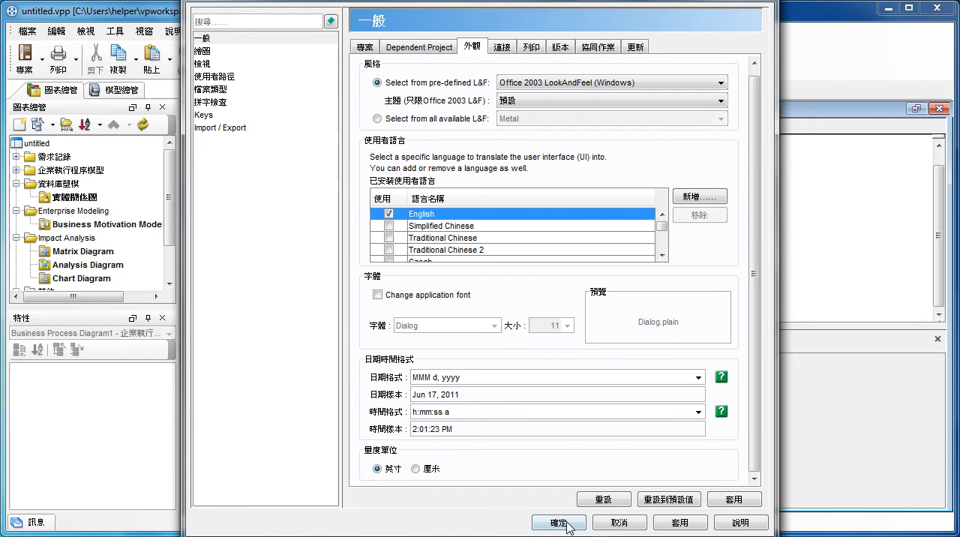
left_click(558, 522)
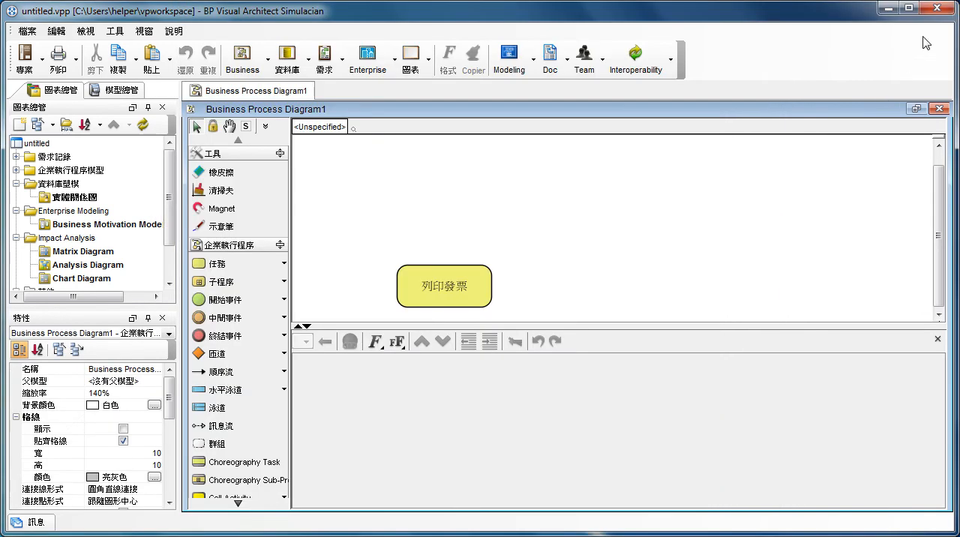
mouse_move(637, 286)
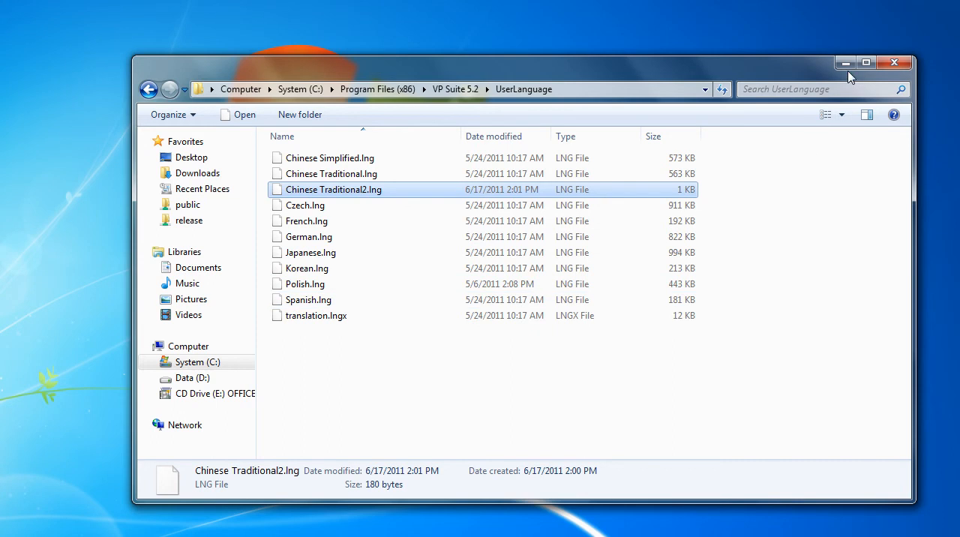
Close the UserLanguage Explorer window and relaunch BP Visual Architect in English.
left_click(894, 62)
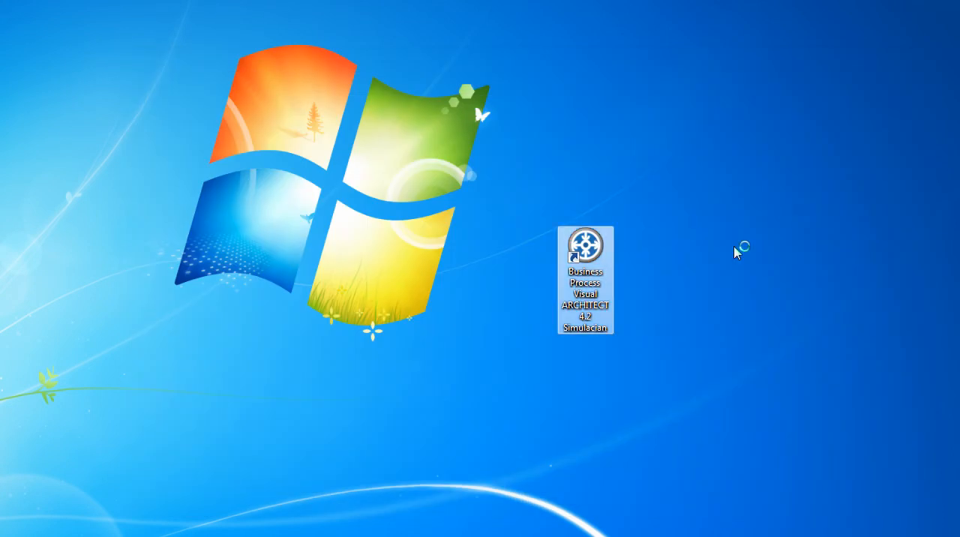
double_click(585, 245)
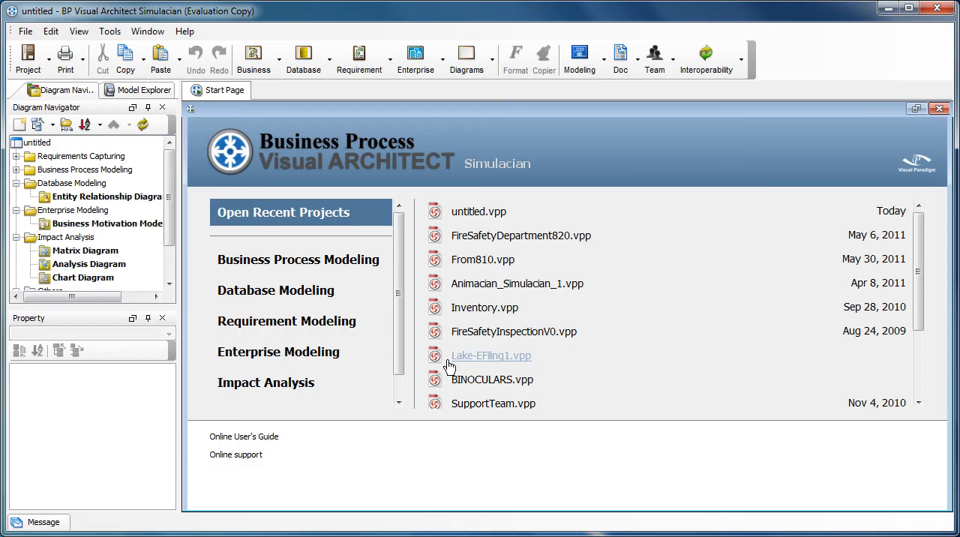
mouse_move(462, 431)
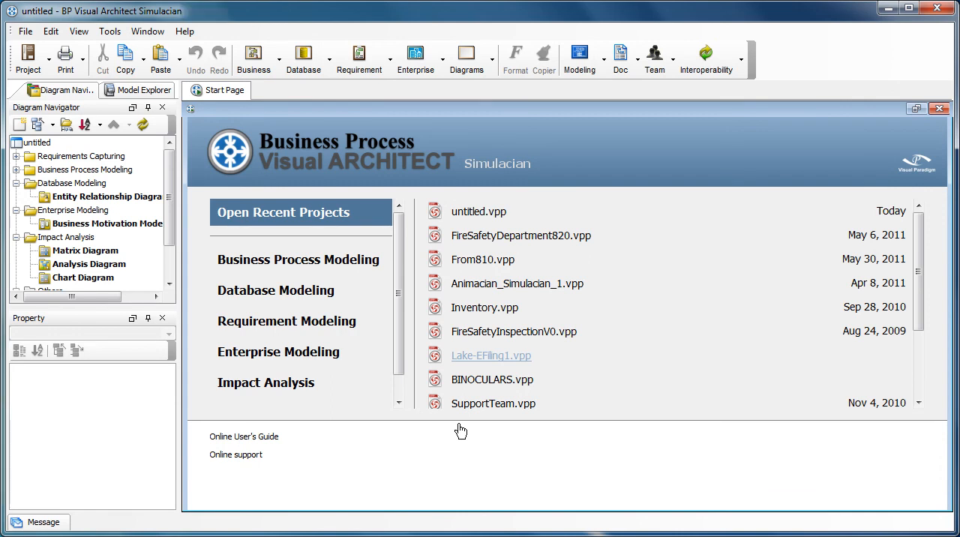
mouse_move(460, 430)
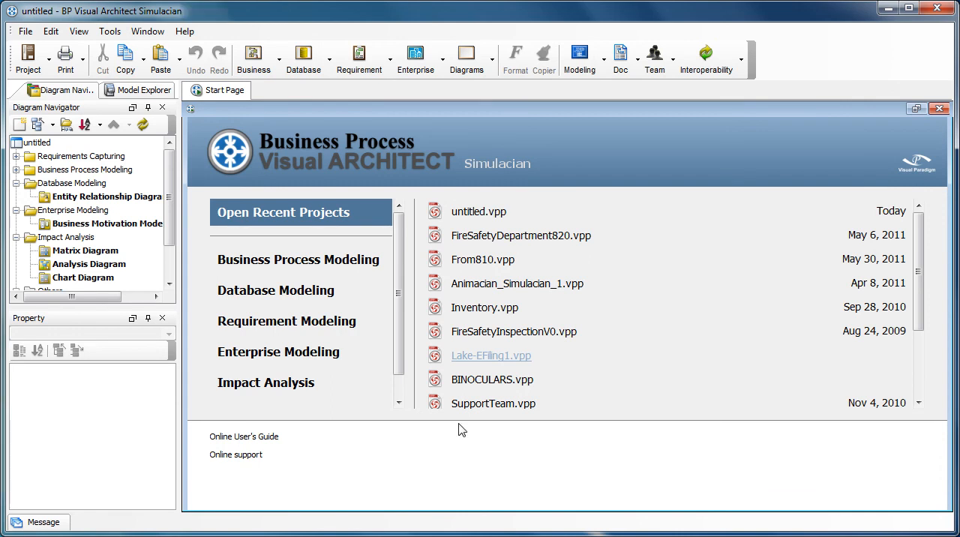
left_click(297, 260)
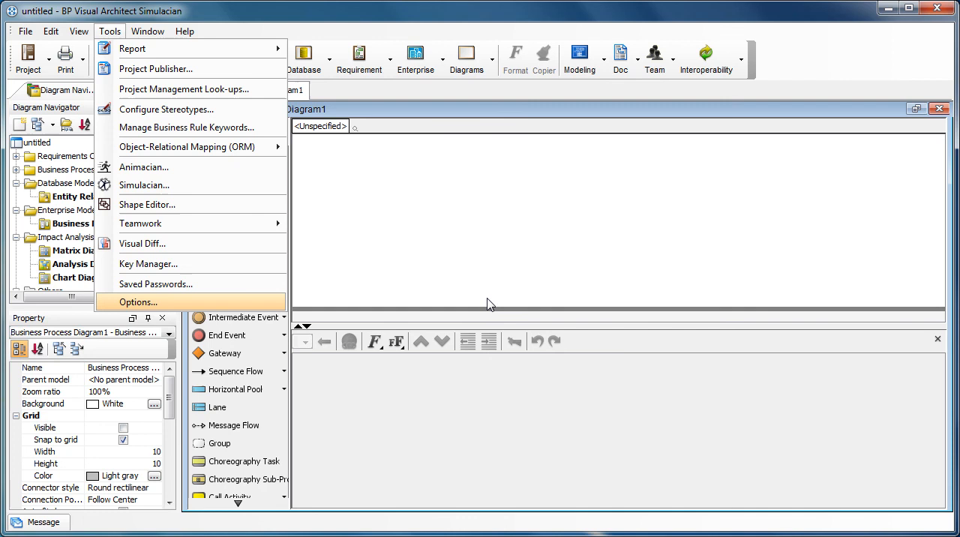
Choose Traditional Chinese 2 as user language in Options > Appearance and accept the restart notice.
left_click(138, 302)
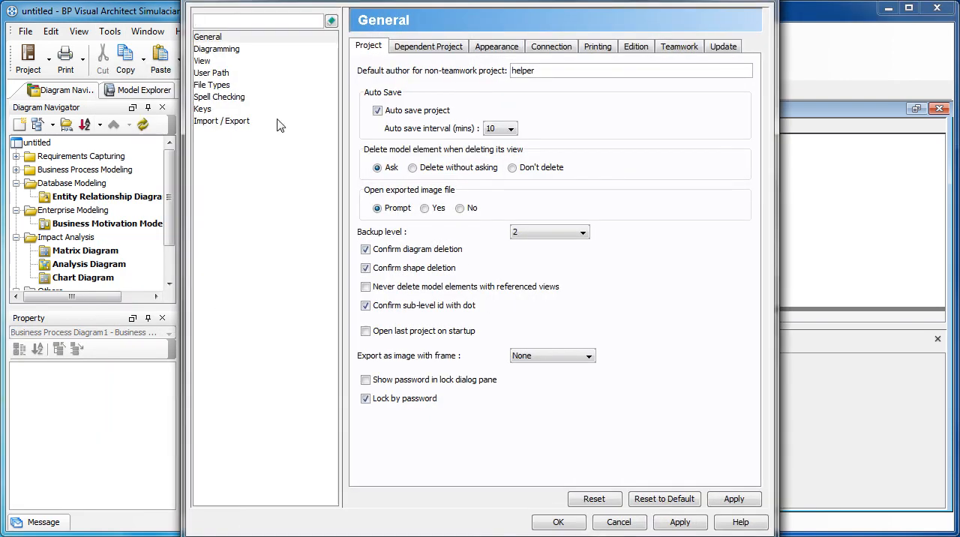
left_click(496, 46)
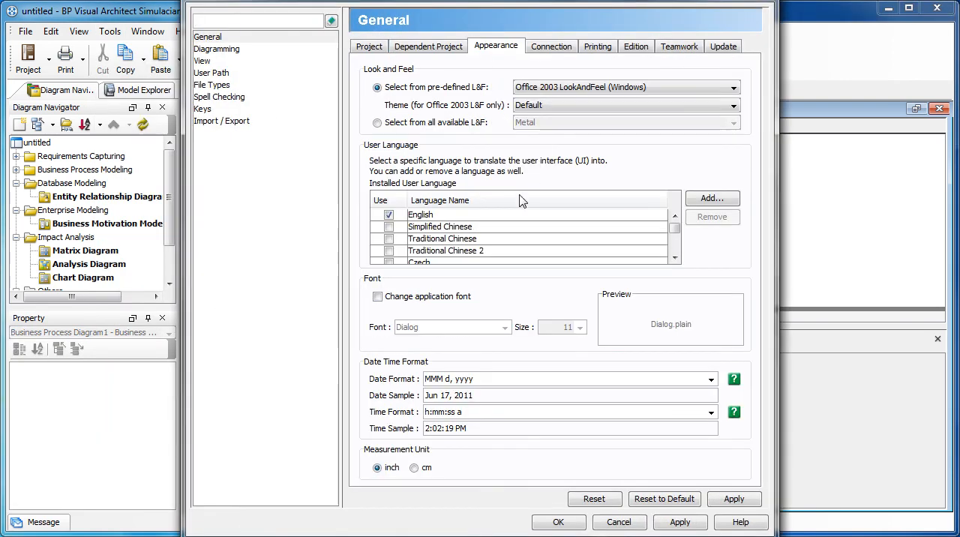
mouse_move(437, 259)
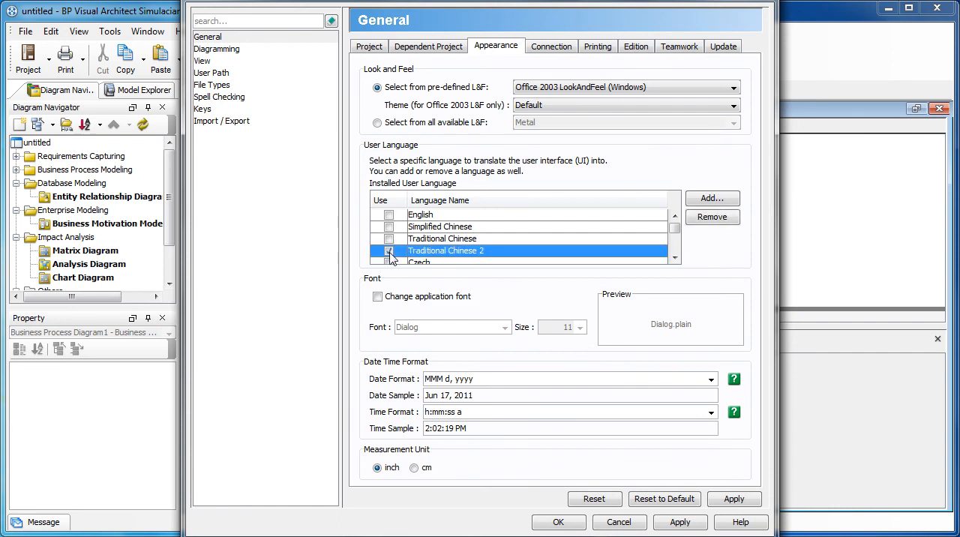
left_click(388, 250)
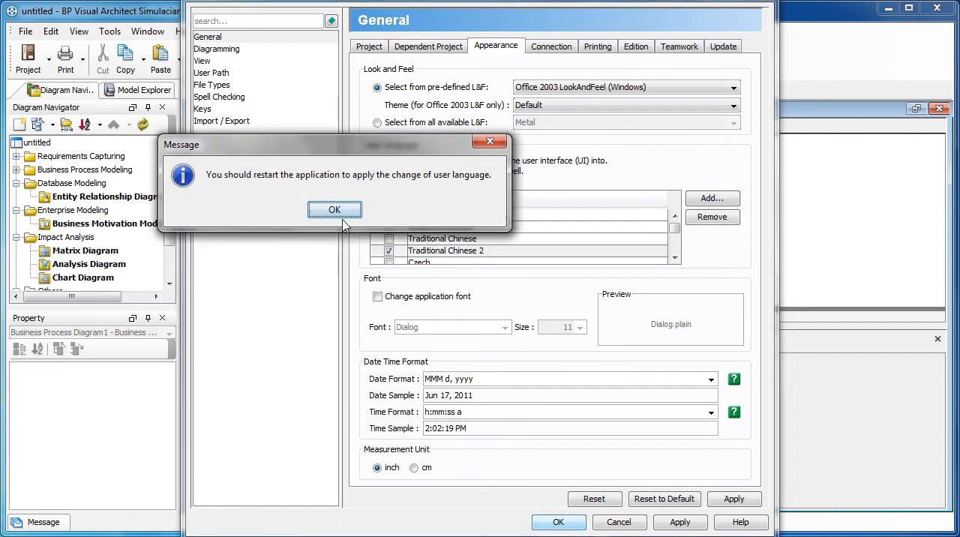
left_click(335, 209)
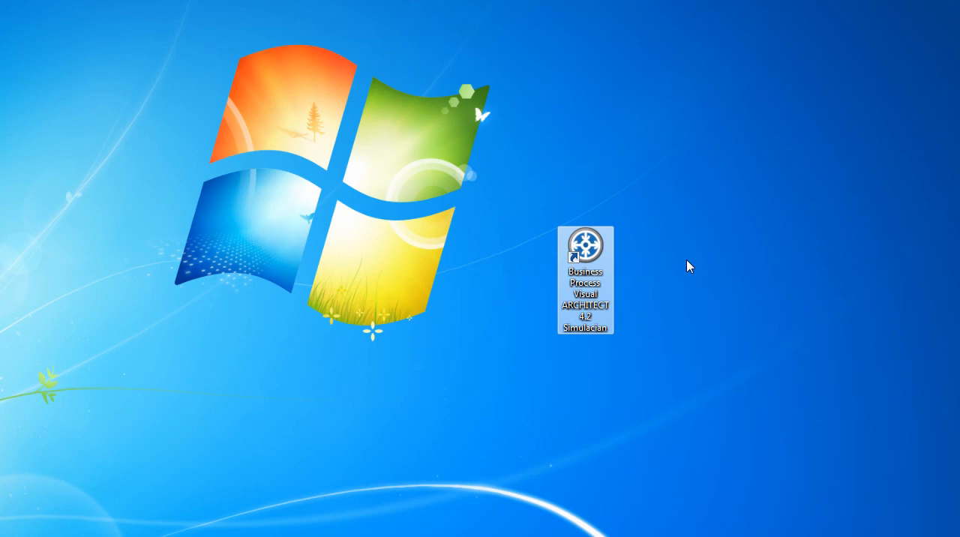
Relaunch BP Visual Architect from the desktop shortcut, accepting the default workspace folder.
double_click(585, 245)
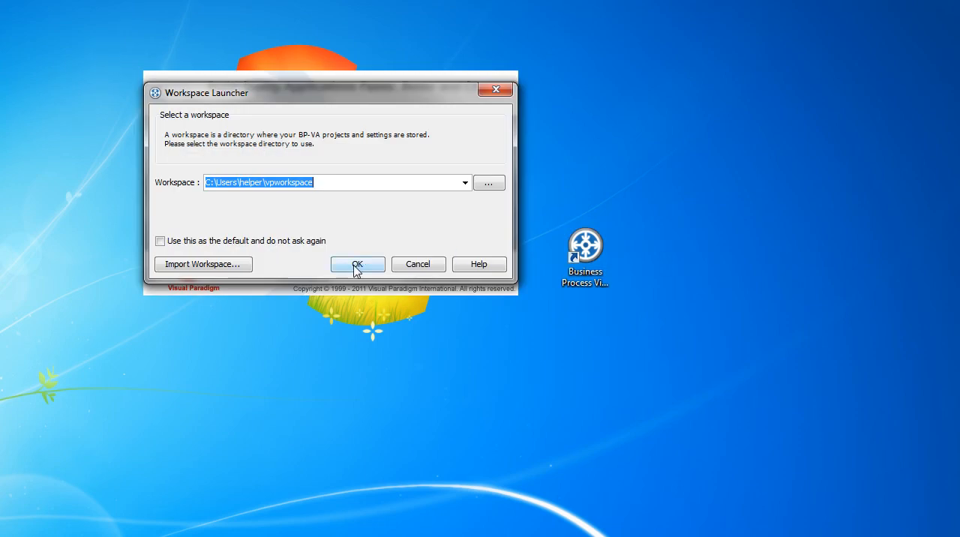
left_click(357, 264)
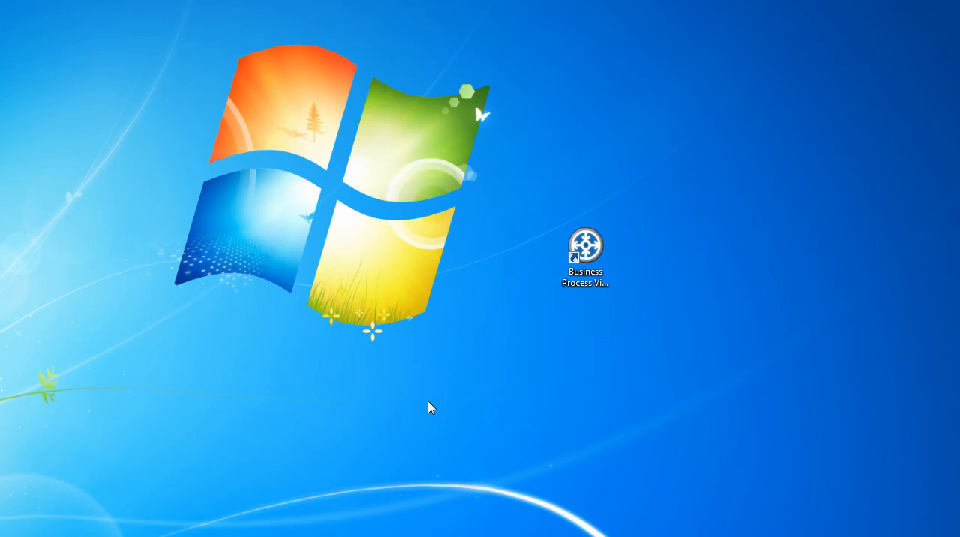
double_click(584, 244)
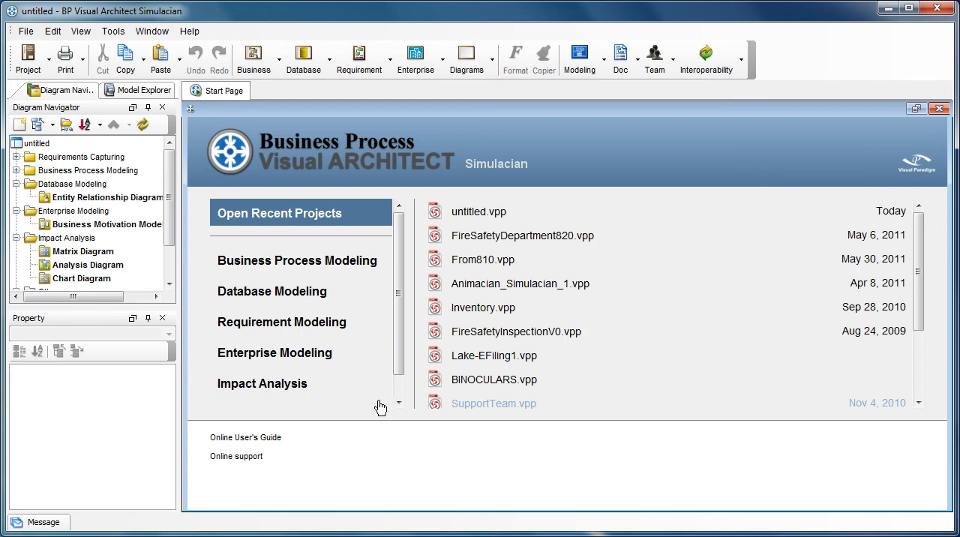
mouse_move(375, 414)
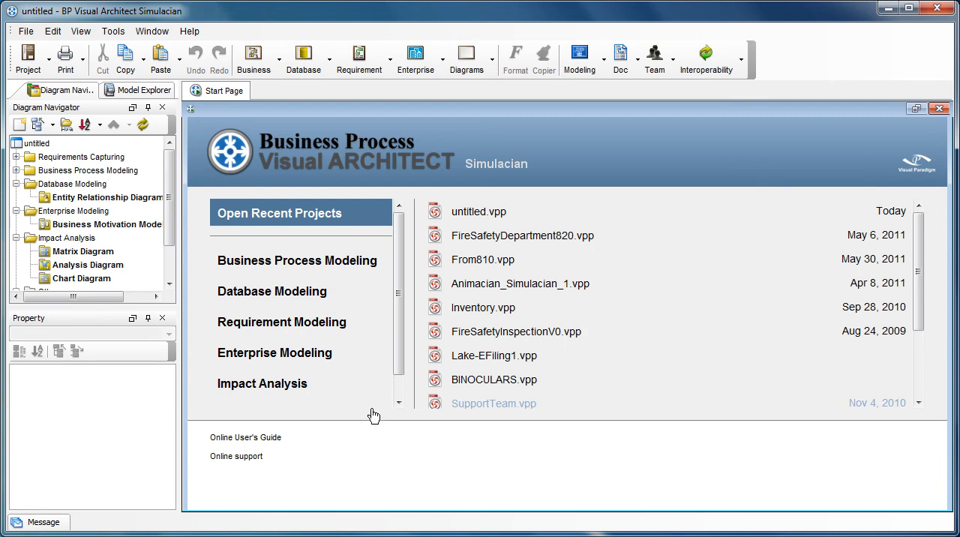
mouse_move(375, 415)
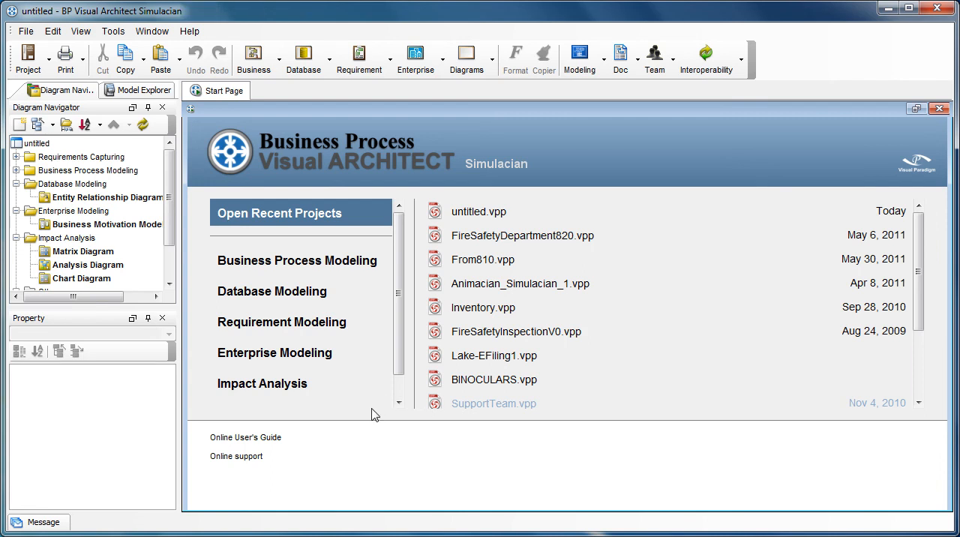
Close the Start Page and reopen the recent workspace project untitled.vpp.
left_click(297, 260)
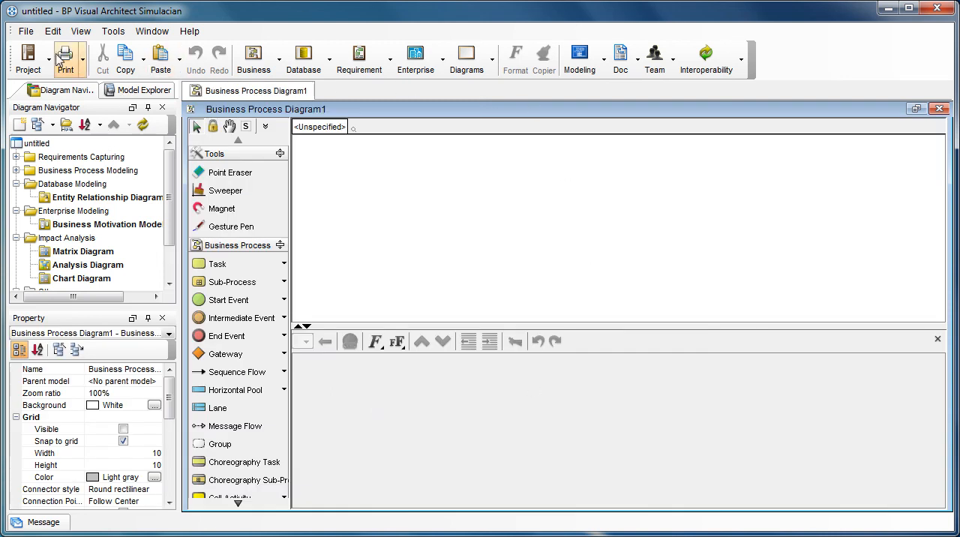
left_click(25, 31)
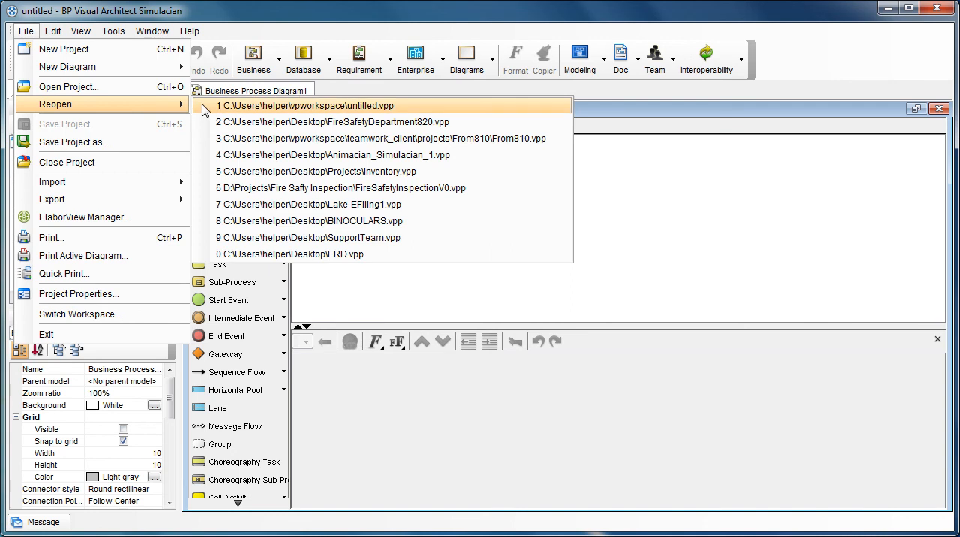
left_click(309, 105)
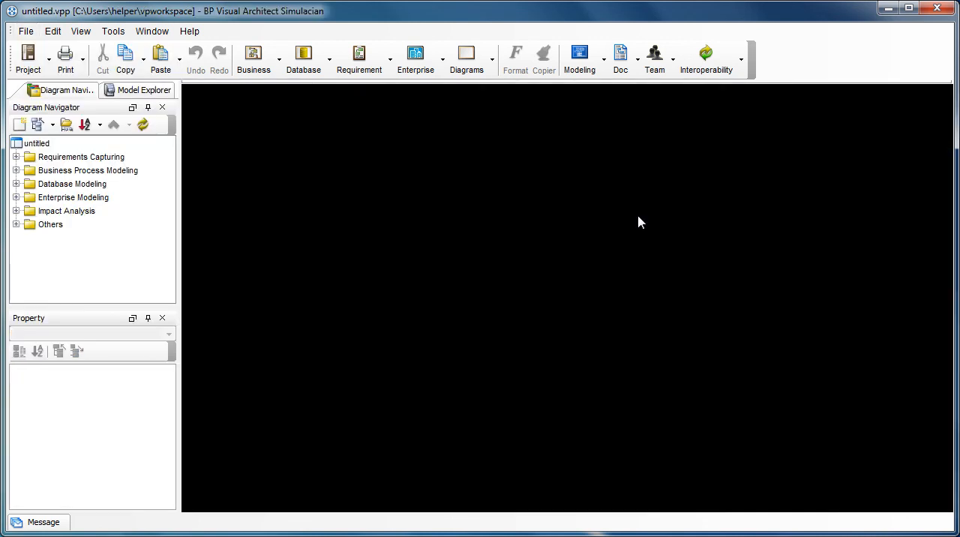